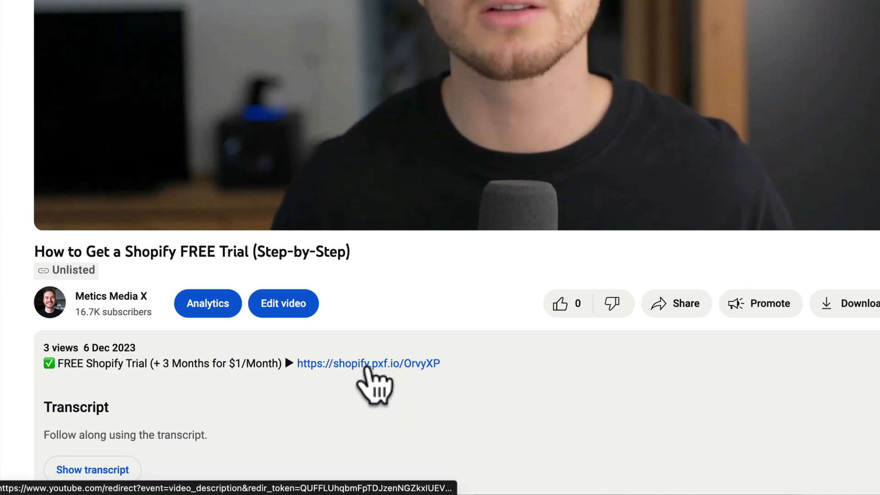
- Follow the shopify.pxf.io free-trial link in the video description
left_click(368, 363)
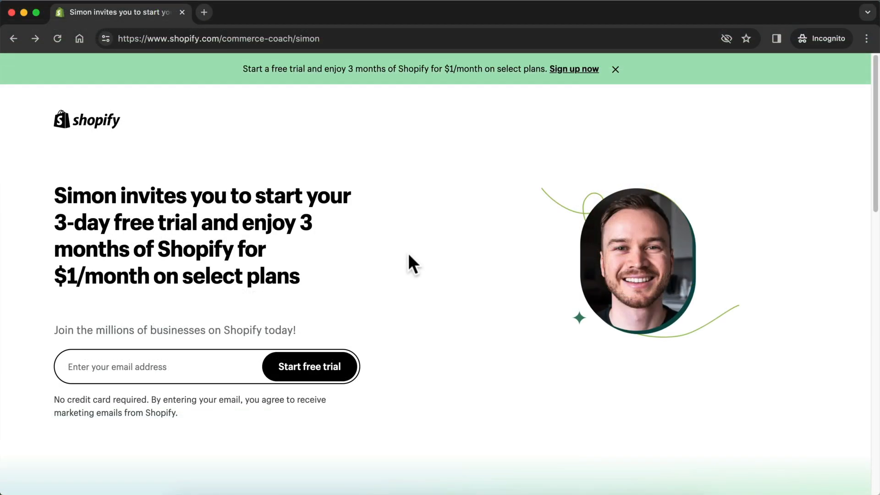
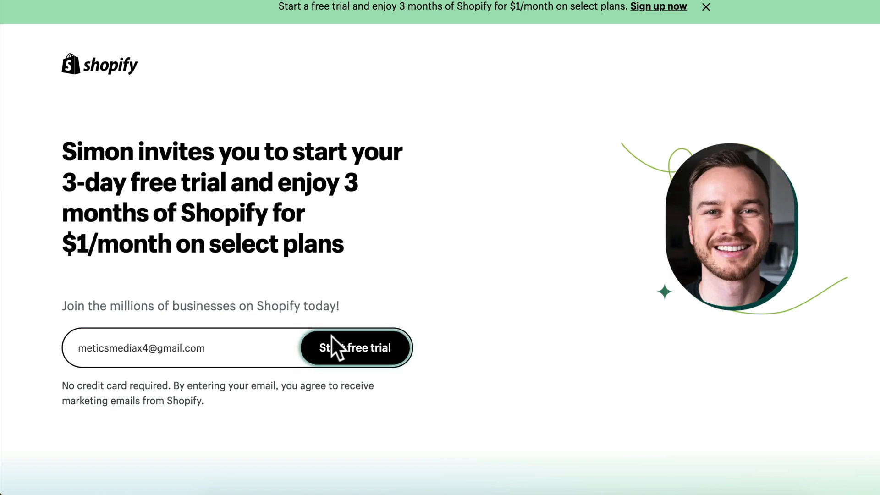
left_click(354, 348)
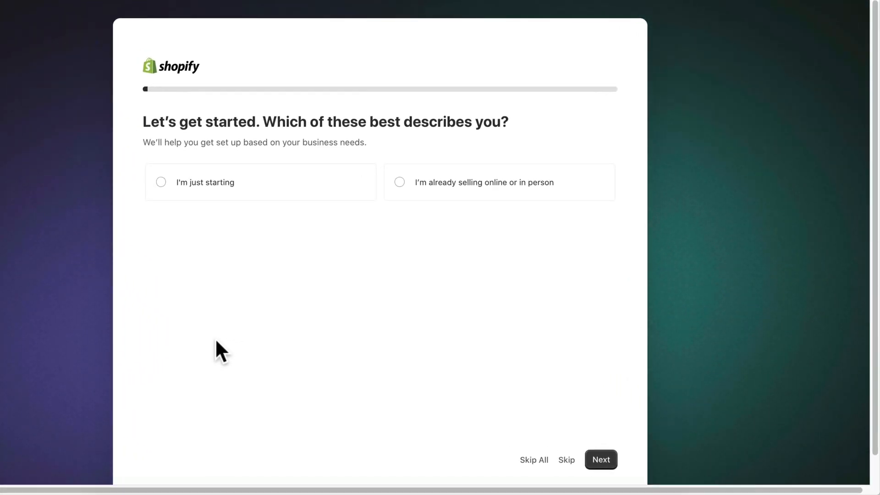
mouse_move(513, 441)
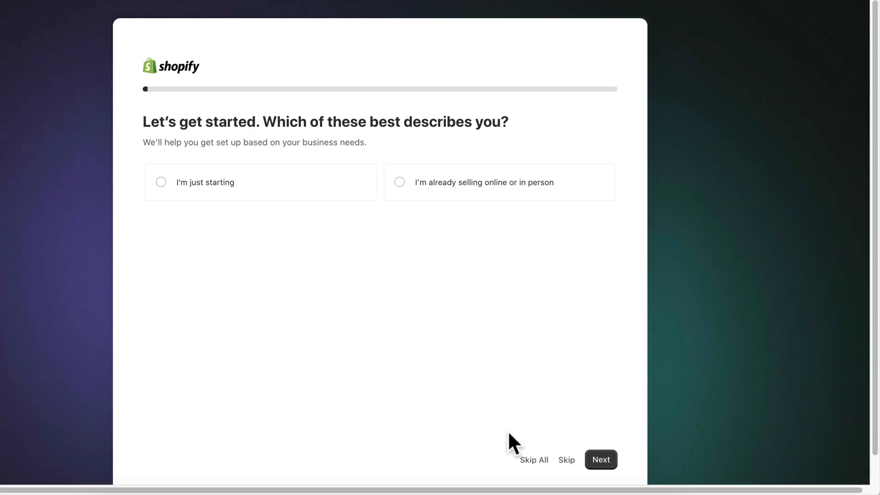
left_click(599, 459)
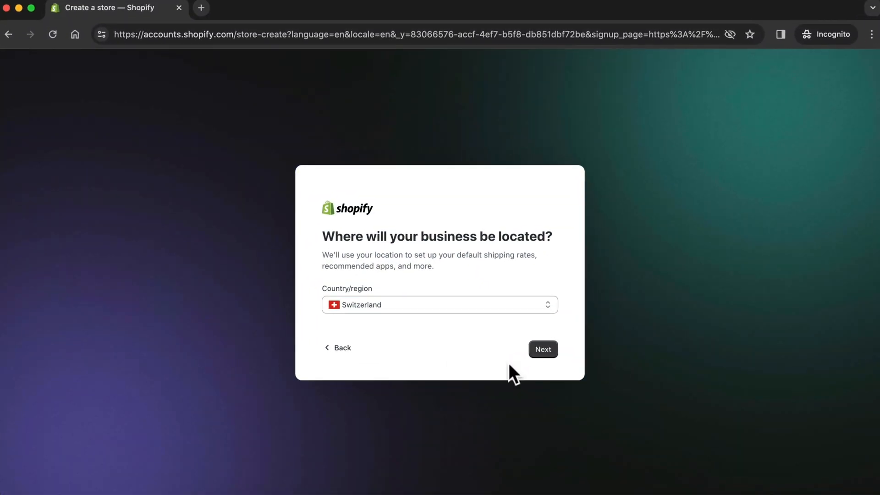
- Choose Switzerland as the business country/region and continue
left_click(439, 304)
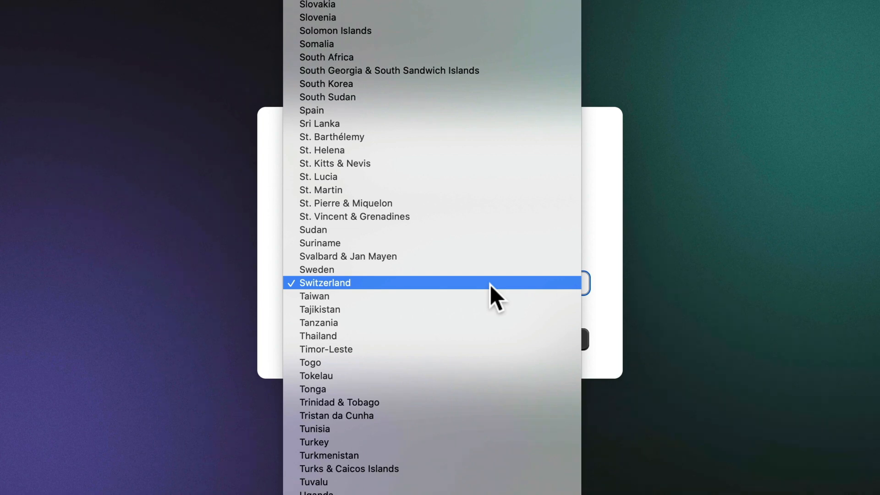
left_click(325, 282)
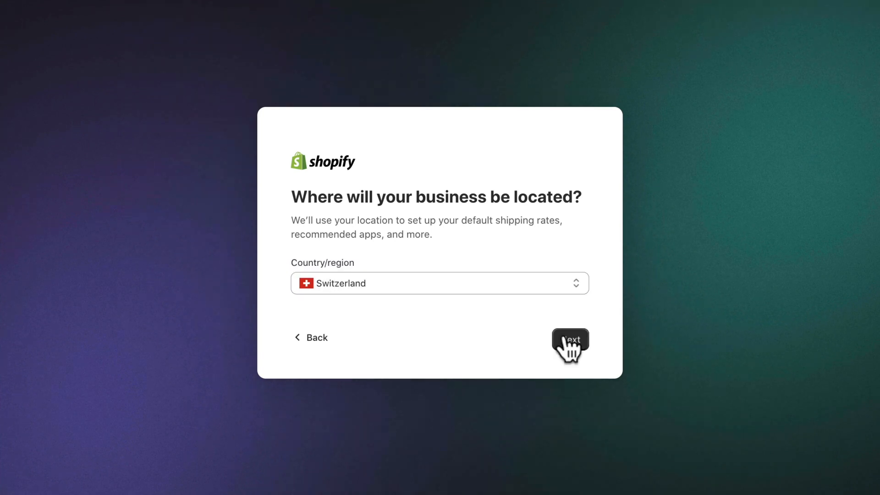
left_click(569, 337)
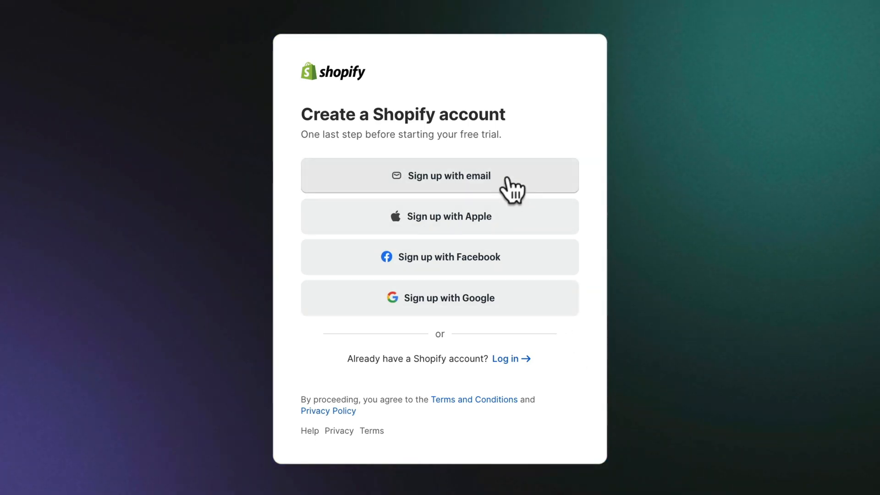
- Sign up with email and password to create the Shopify account
left_click(439, 176)
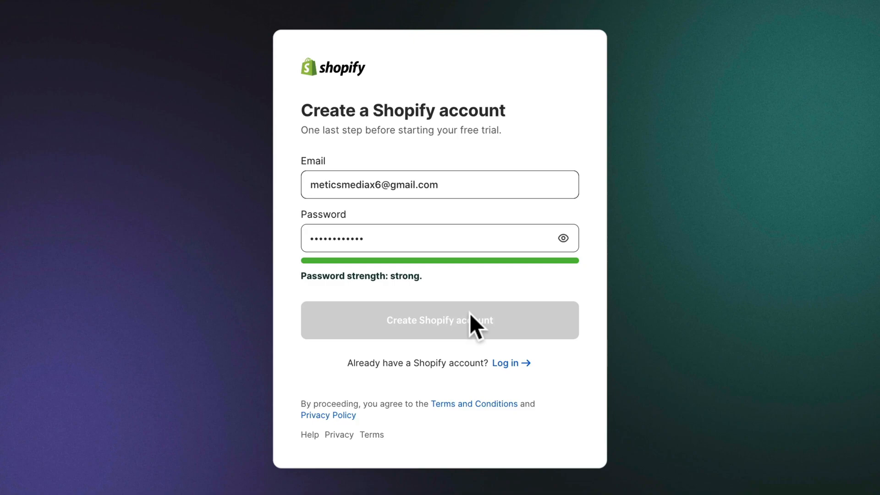
left_click(438, 320)
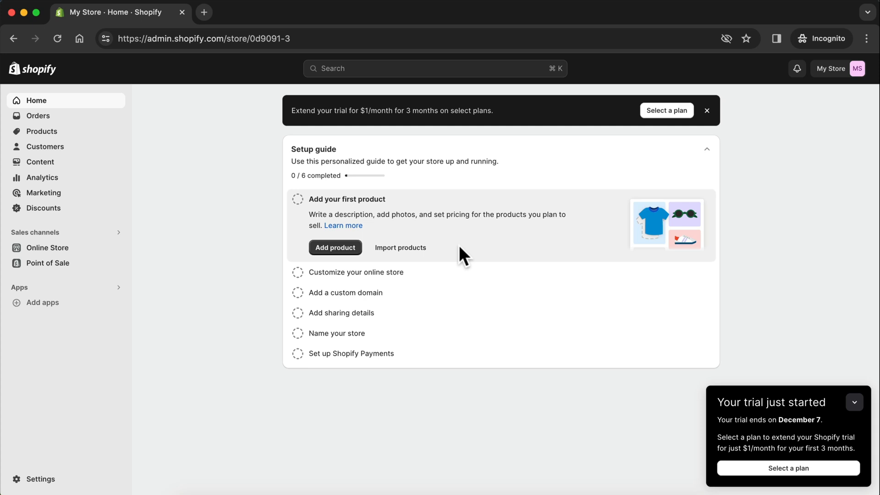
- Go to plan selection from the 'Your trial just started' popup
scroll("down", 3)
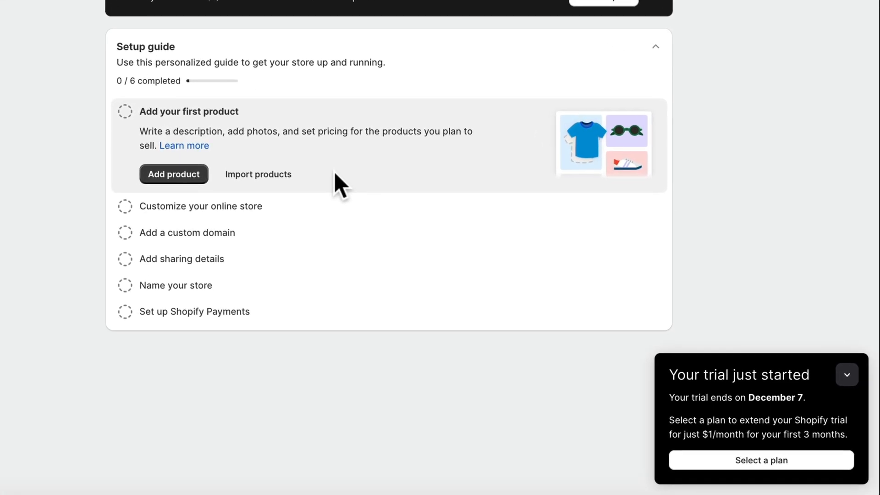
mouse_move(697, 429)
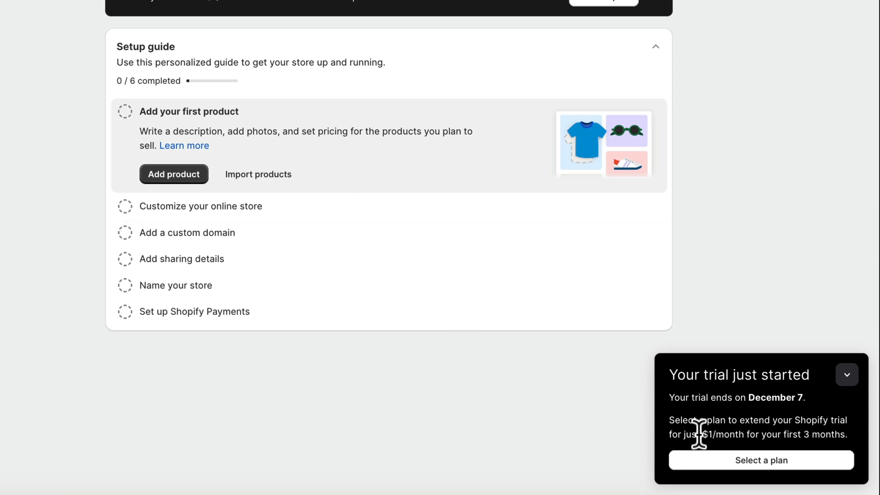
left_click(761, 460)
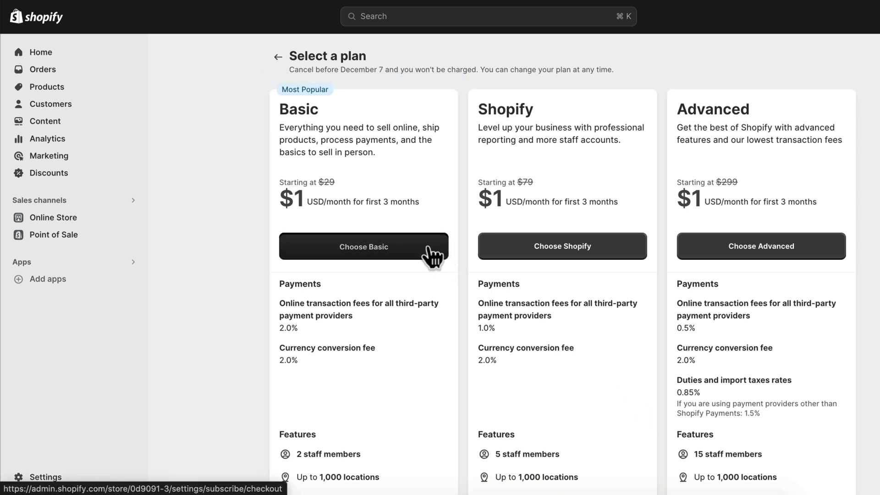
- Choose the Basic plan at $1/month for the first 3 months
left_click(363, 247)
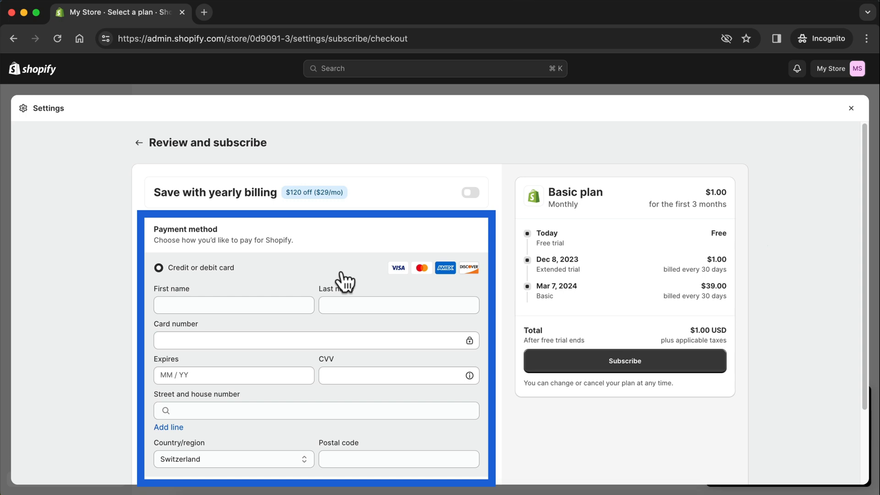
- Subscribe to Basic with postal code 8002 and confirm the Zürich business address
type("8002")
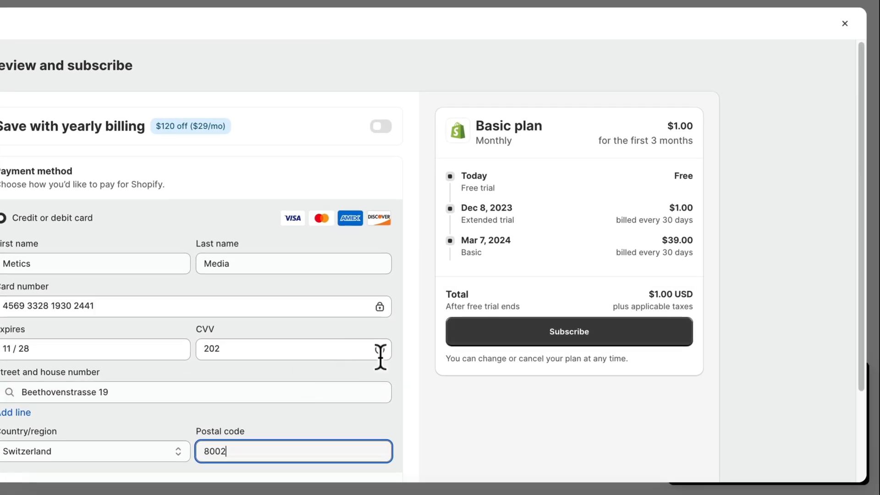
left_click(567, 331)
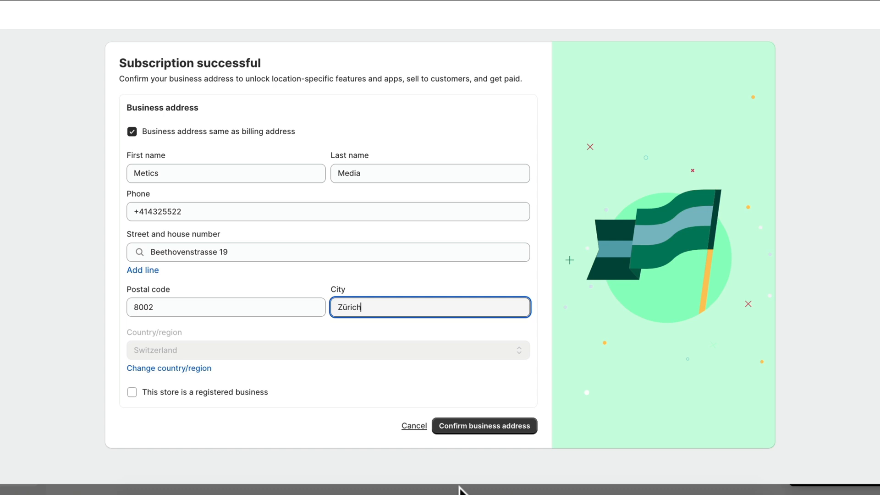
left_click(482, 425)
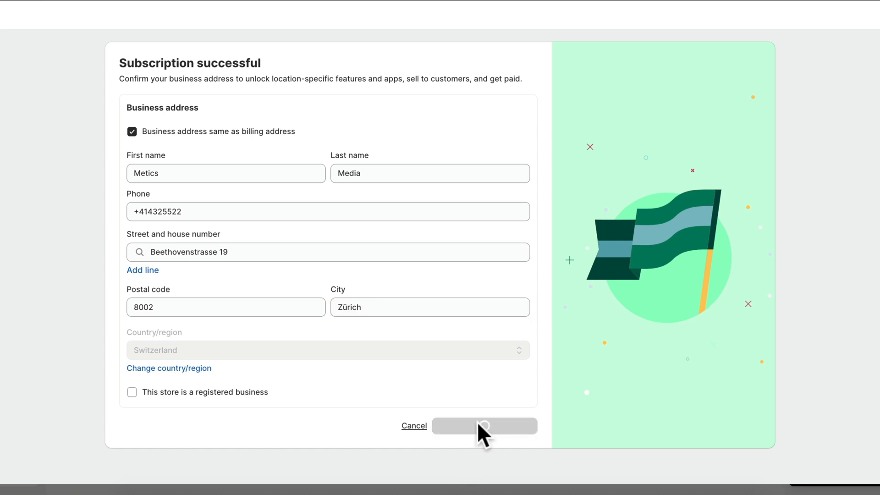
left_click(484, 425)
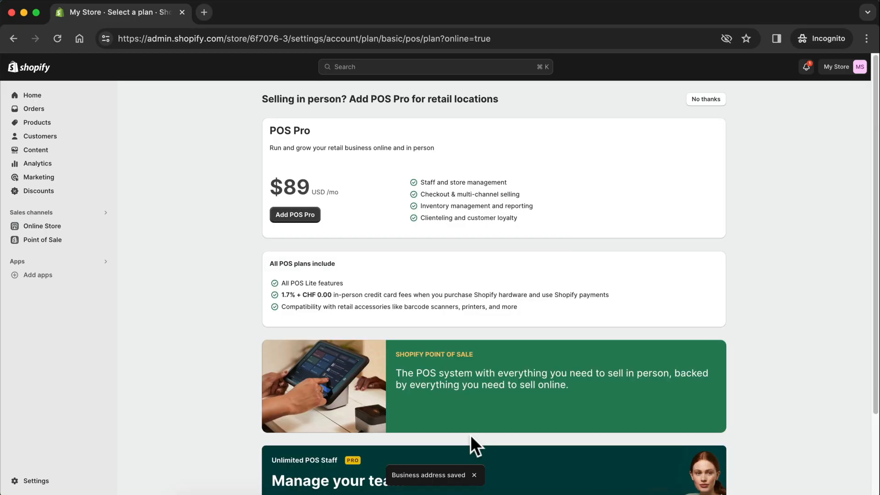